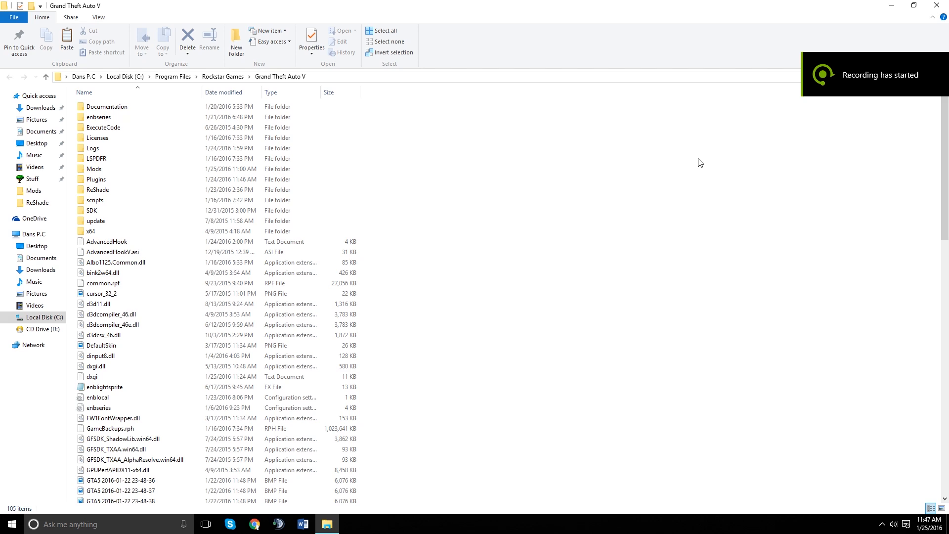
mouse_move(688, 155)
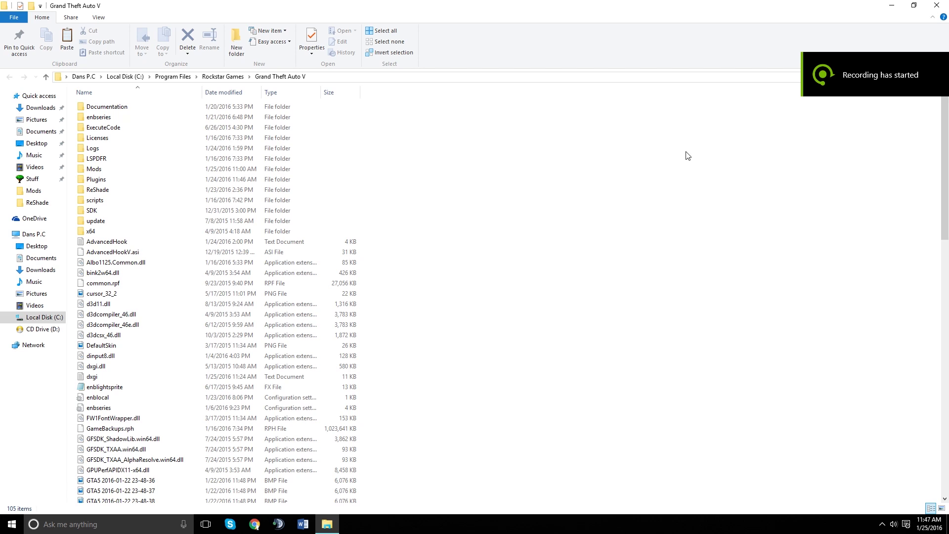
mouse_move(560, 213)
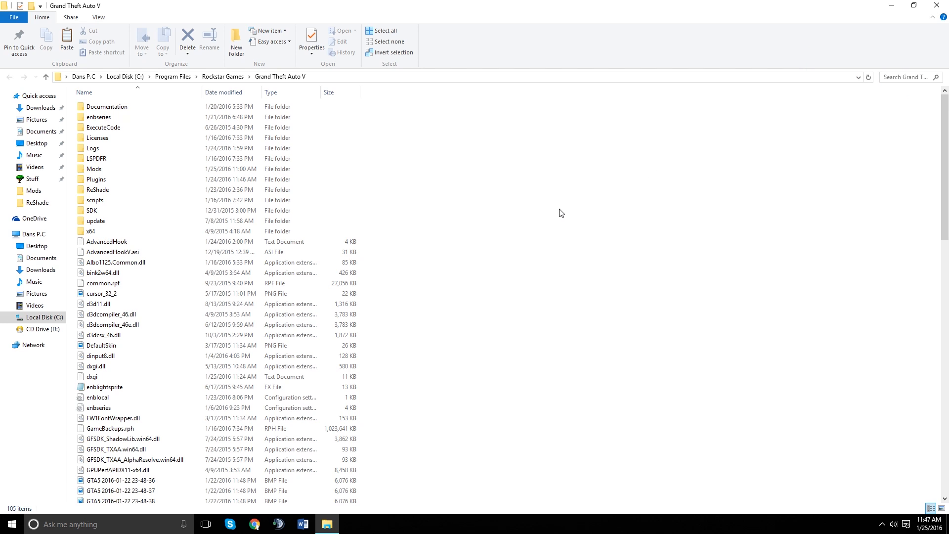
mouse_move(556, 207)
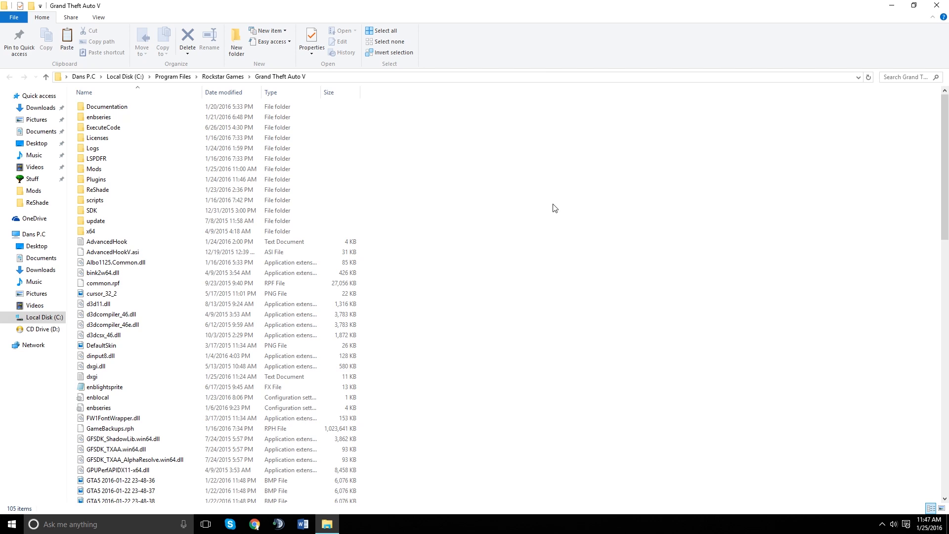
mouse_move(409, 215)
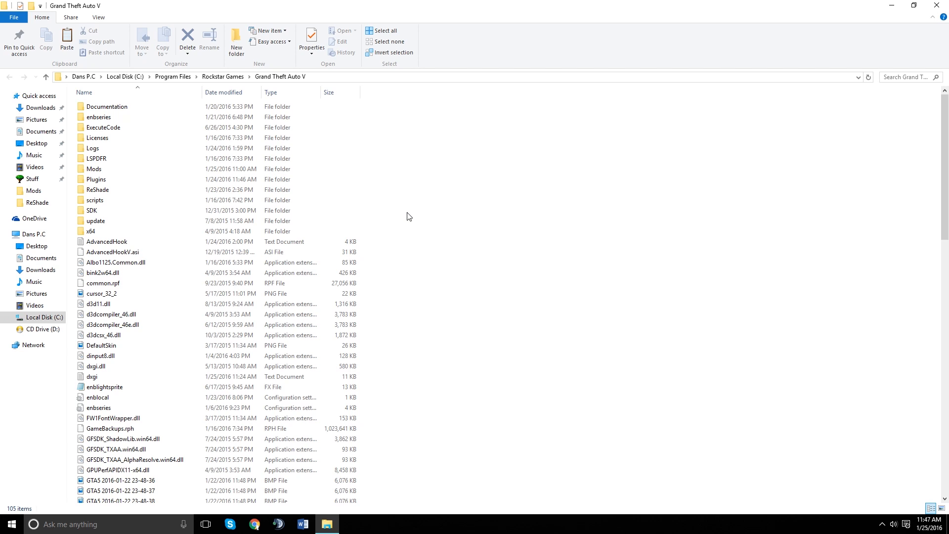
mouse_move(413, 207)
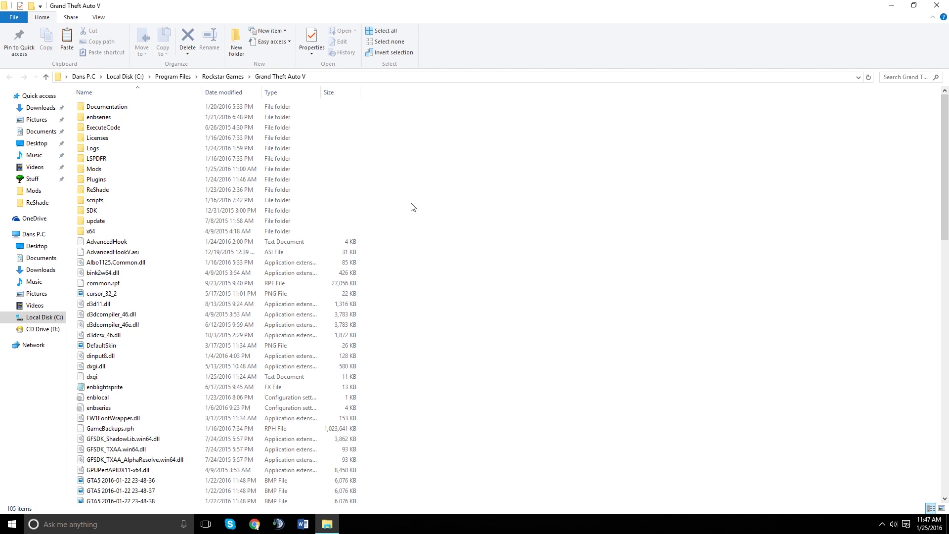
mouse_move(432, 187)
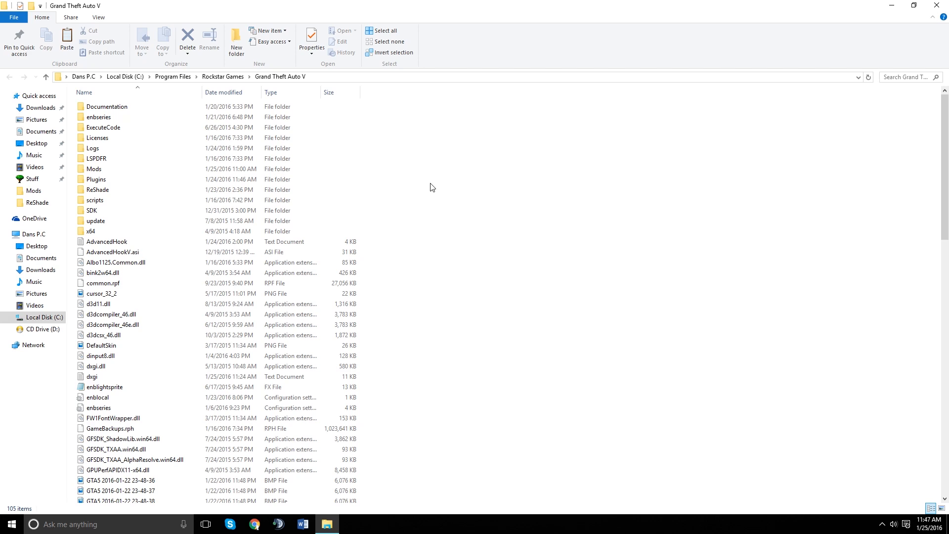
mouse_move(436, 155)
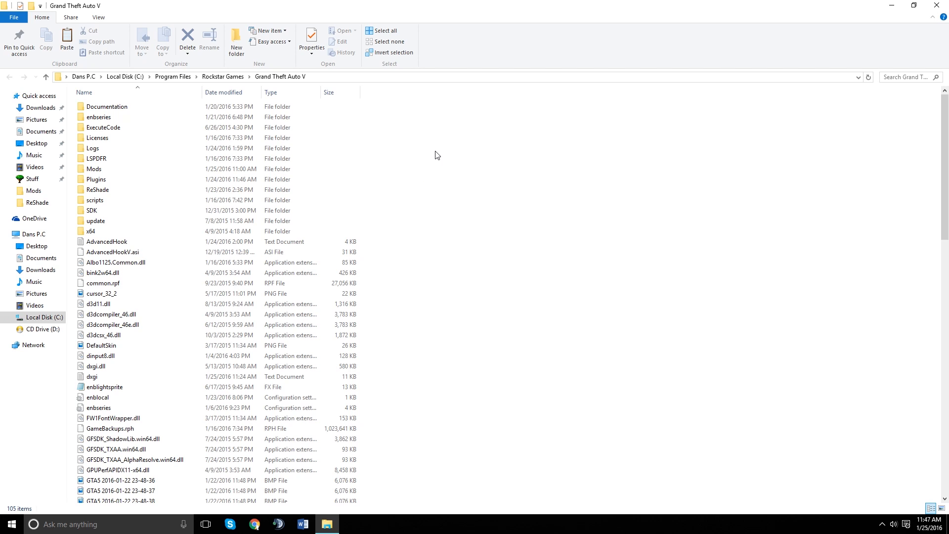
mouse_move(434, 117)
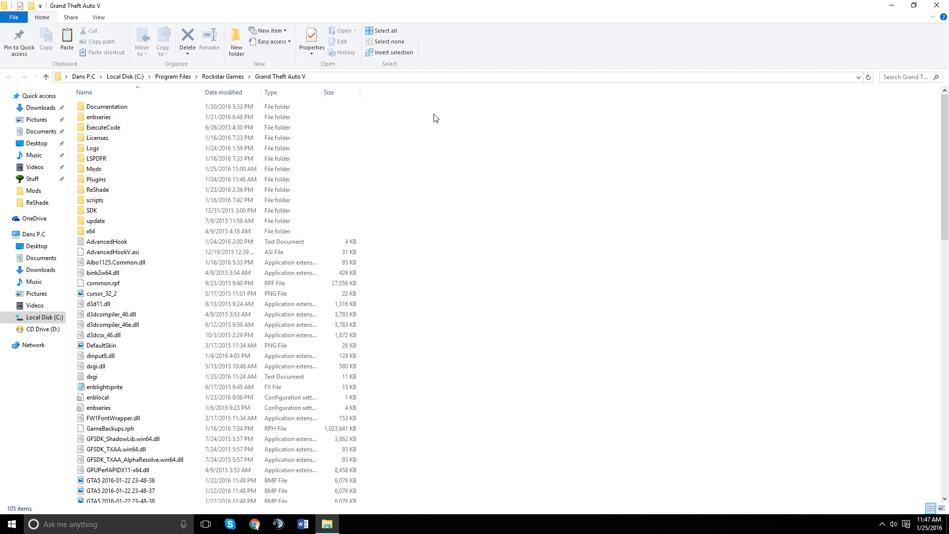
mouse_move(410, 354)
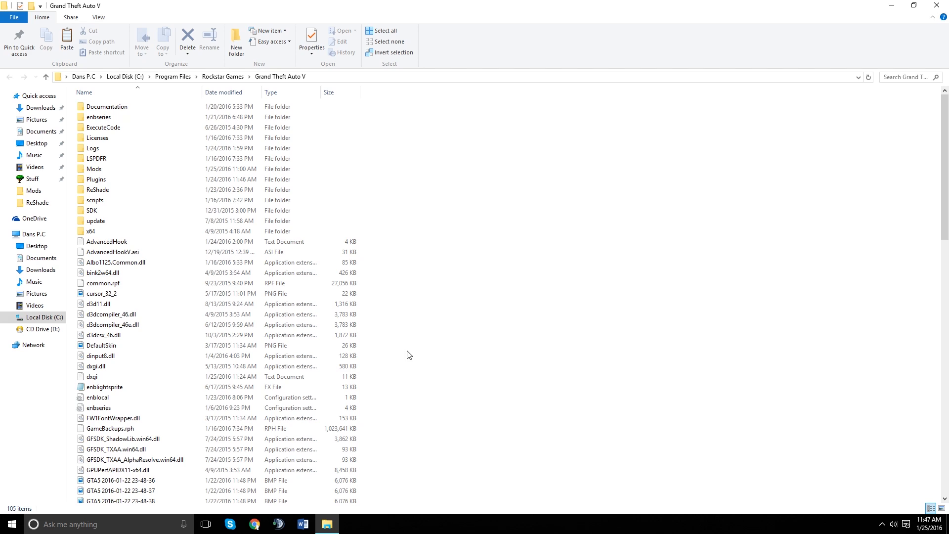
mouse_move(413, 346)
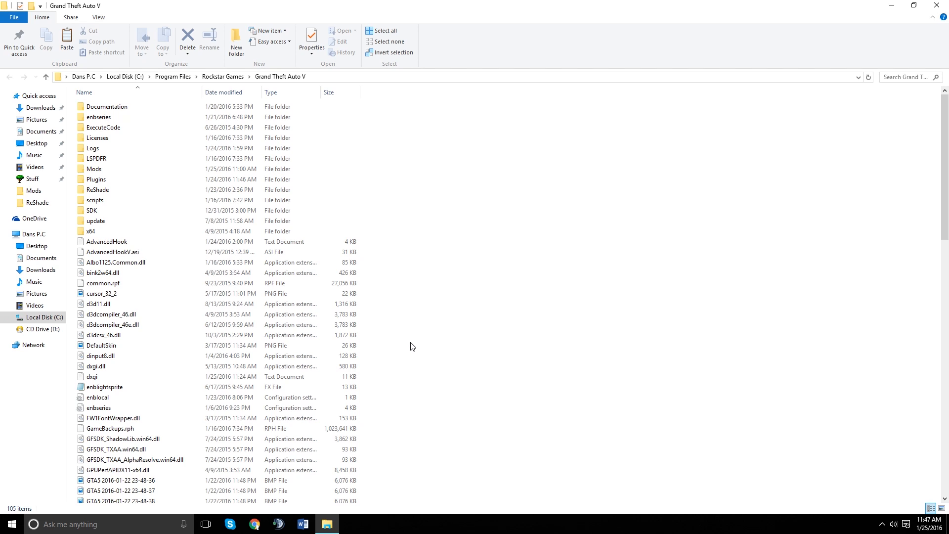
mouse_move(415, 337)
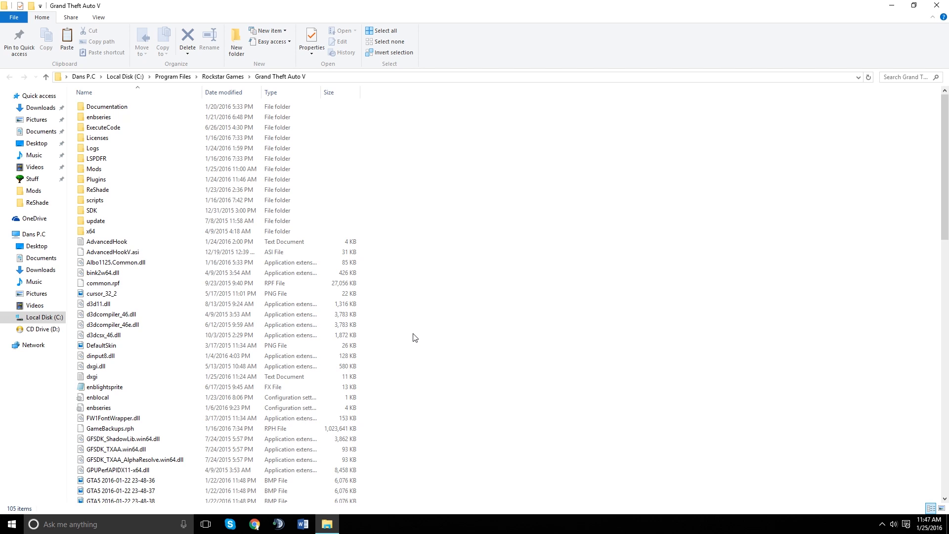
mouse_move(425, 343)
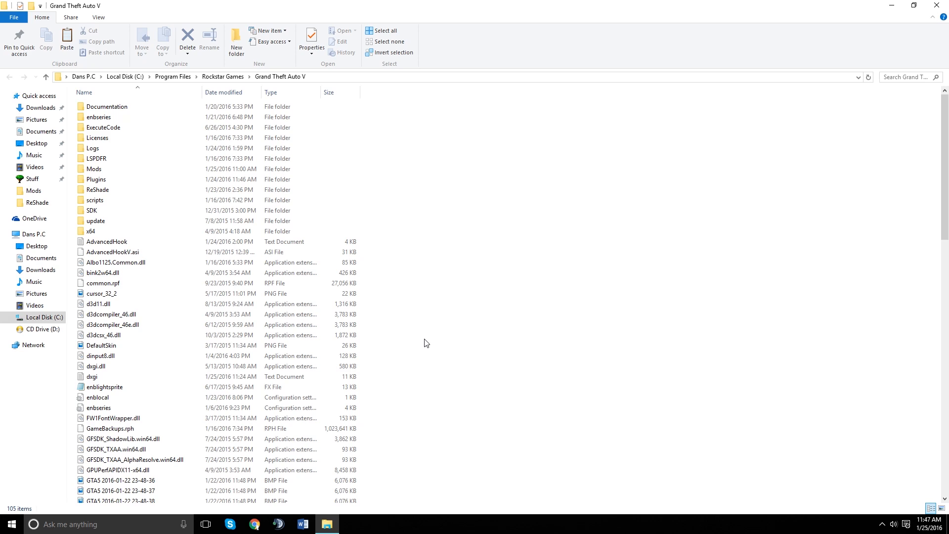
mouse_move(415, 351)
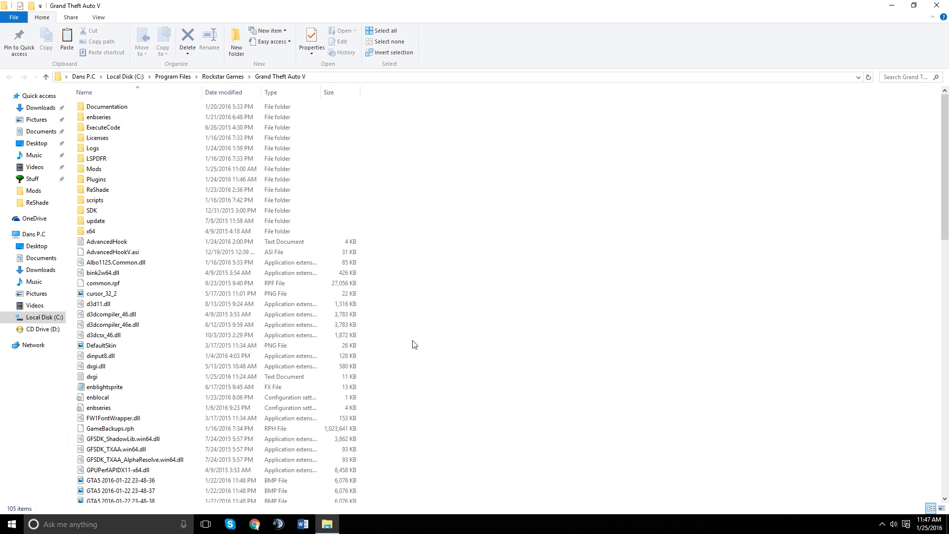
mouse_move(390, 348)
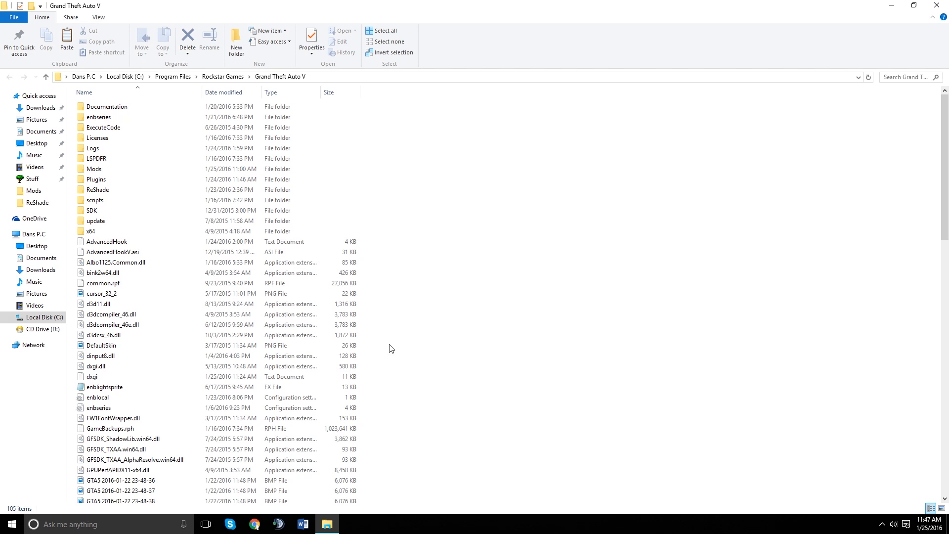
mouse_move(407, 340)
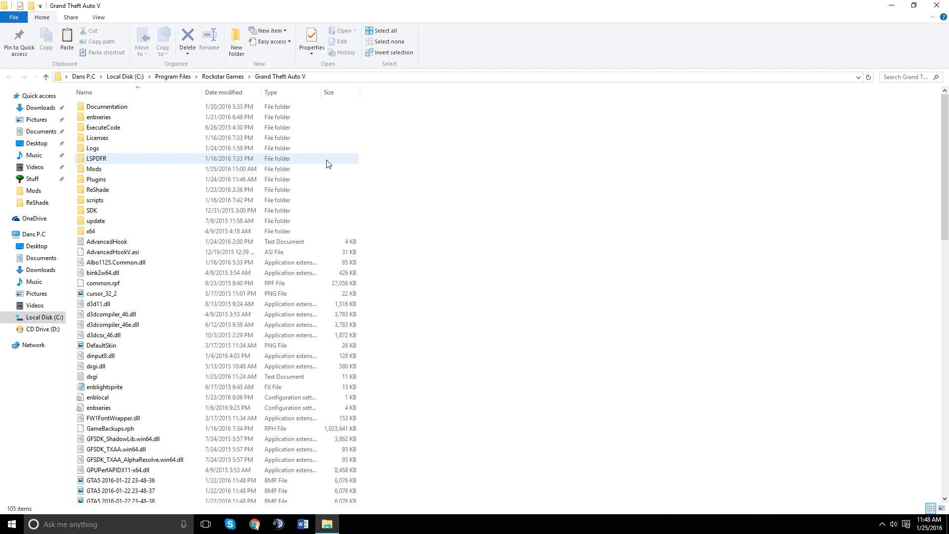
mouse_move(304, 163)
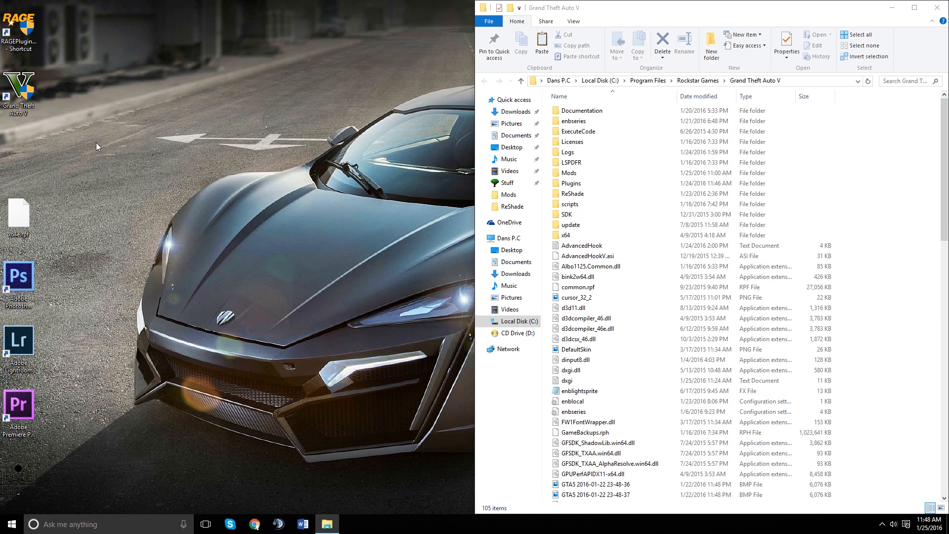
Create a new GTA Backup folder on the desktop and place it under the game shortcut
right_click(98, 146)
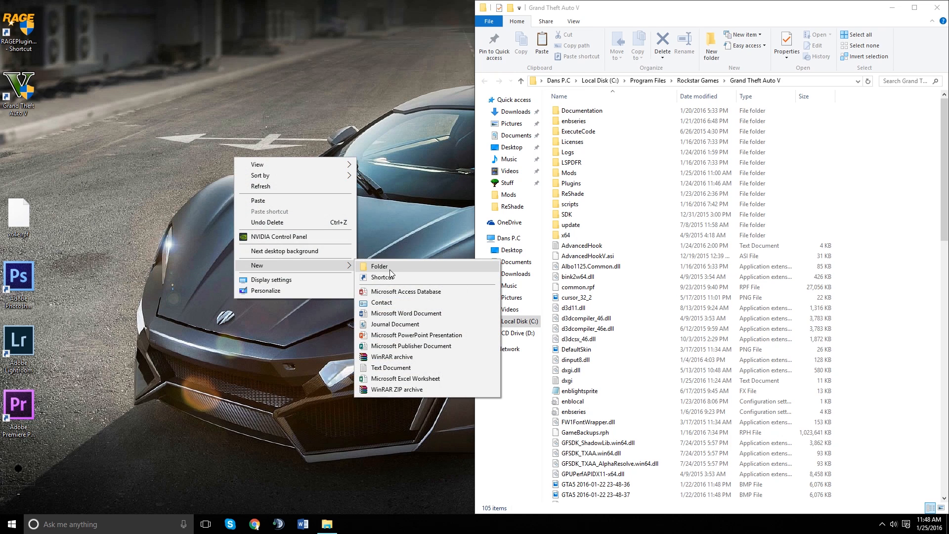
click(380, 266)
text(GTA Backup)
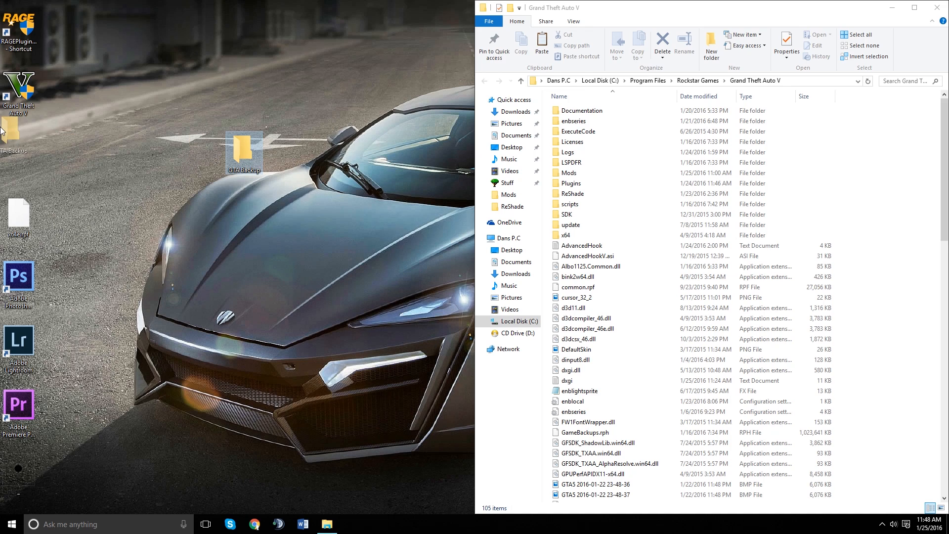
drag(243, 150, 18, 150)
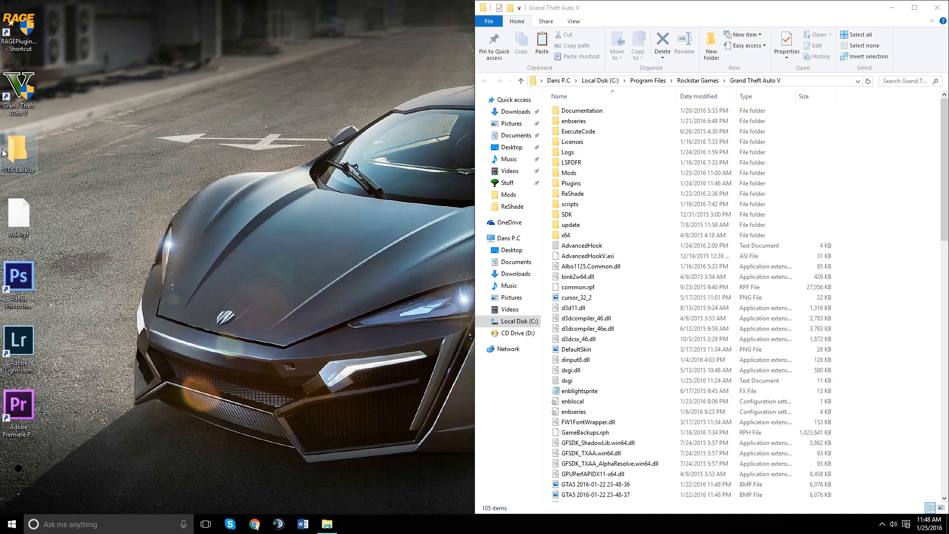
mouse_move(4, 152)
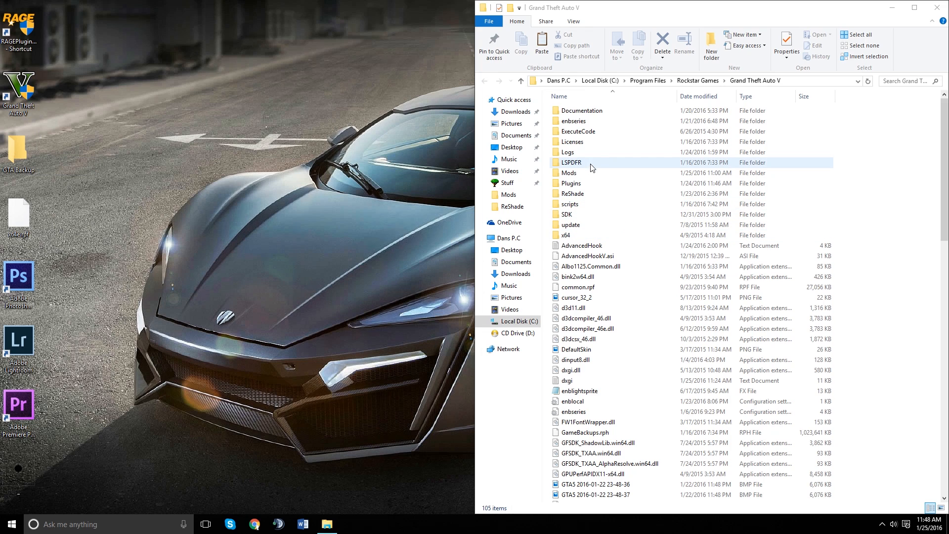
Select the Mods folder and restore the game folder window to the right half
click(569, 172)
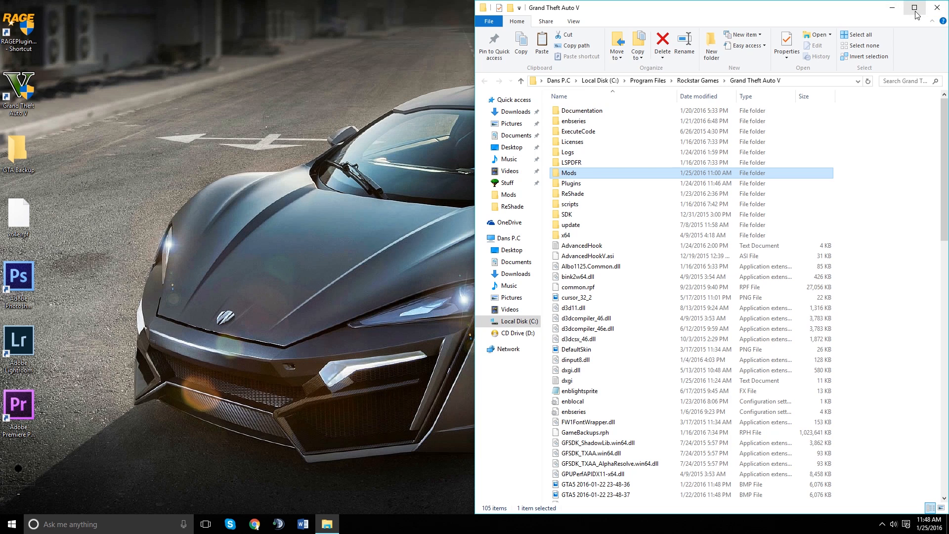
mouse_move(667, 149)
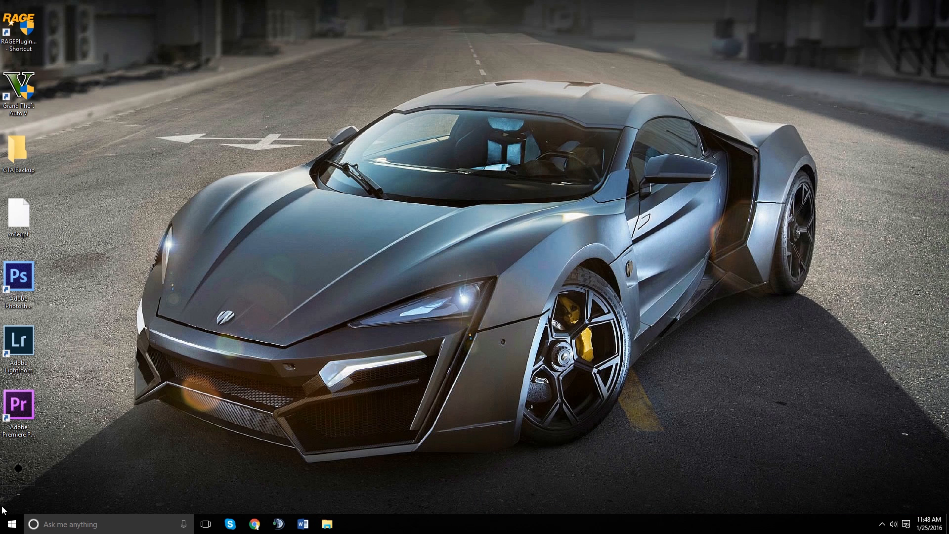
right_click(16, 87)
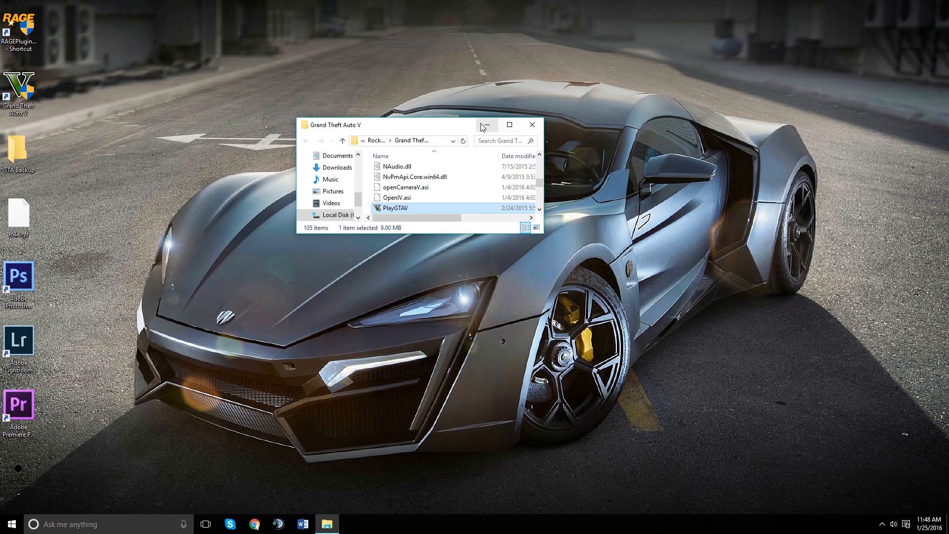
click(511, 125)
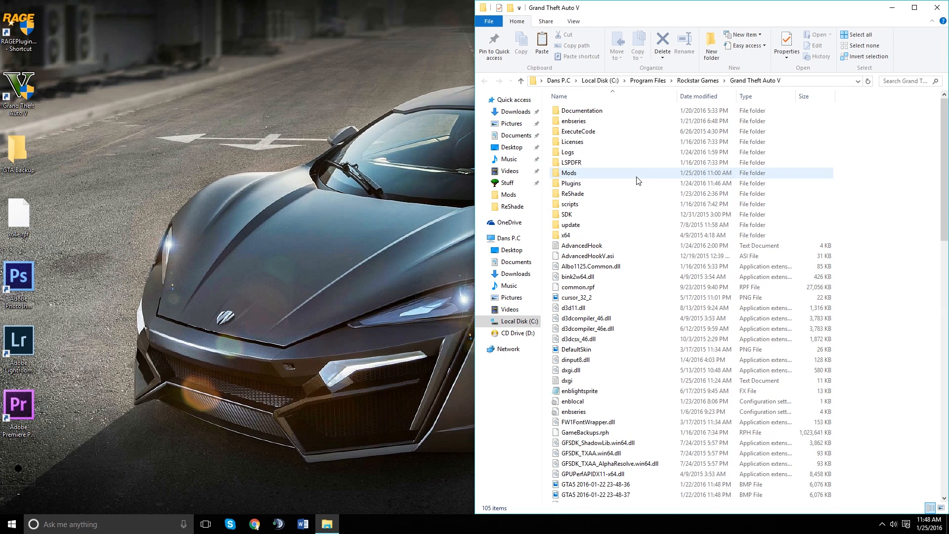
Move the Mods folder from the Grand Theft Auto V folder into GTA Backup
click(569, 172)
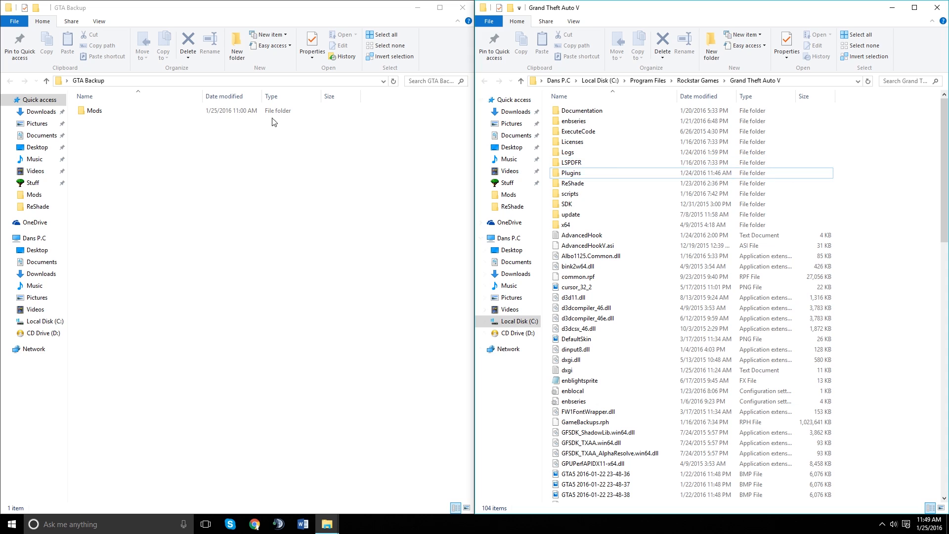
click(94, 111)
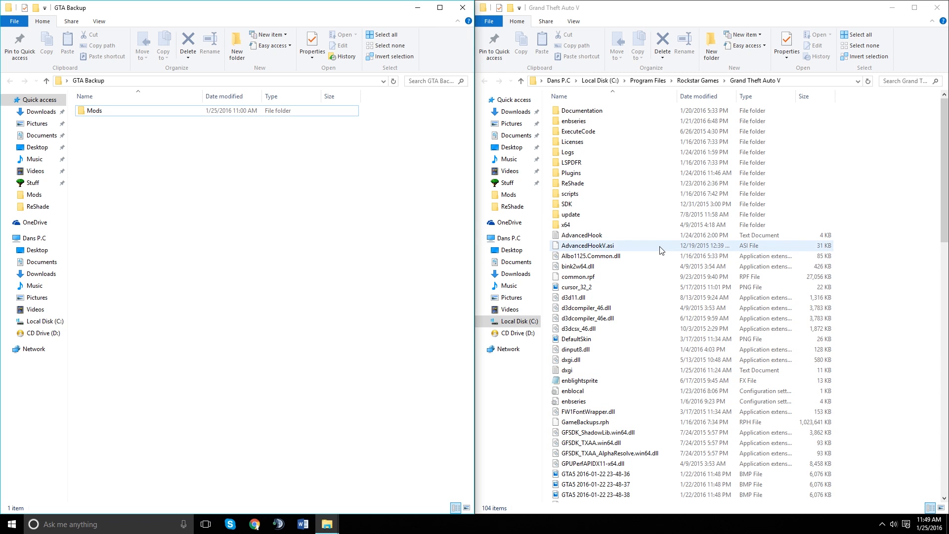
scroll(down, 3)
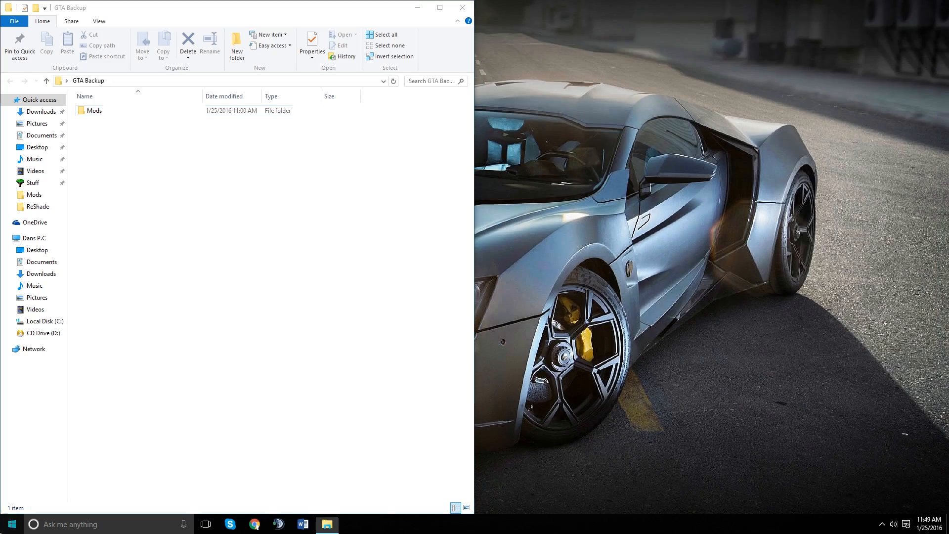
Launch OpenIV through UAC and choose Grand Theft Auto V for Windows
click(441, 7)
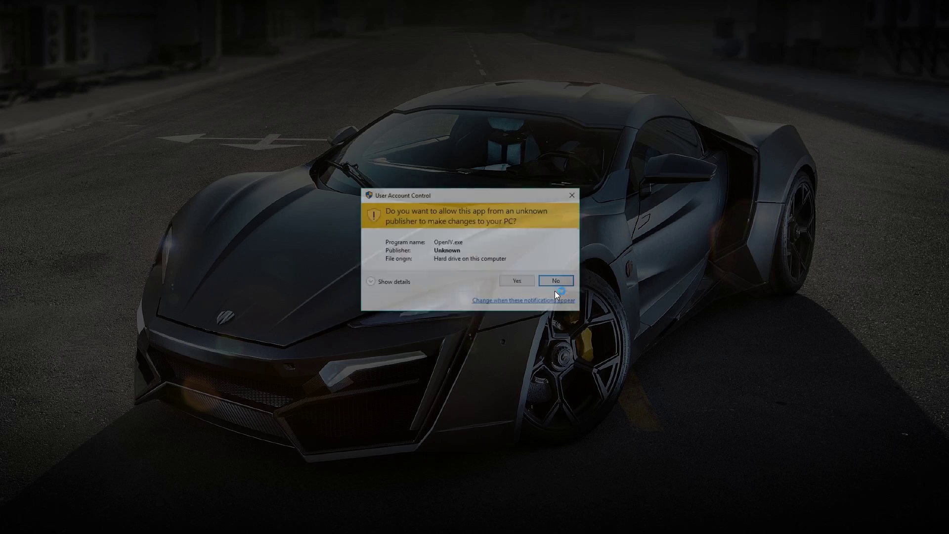
click(517, 281)
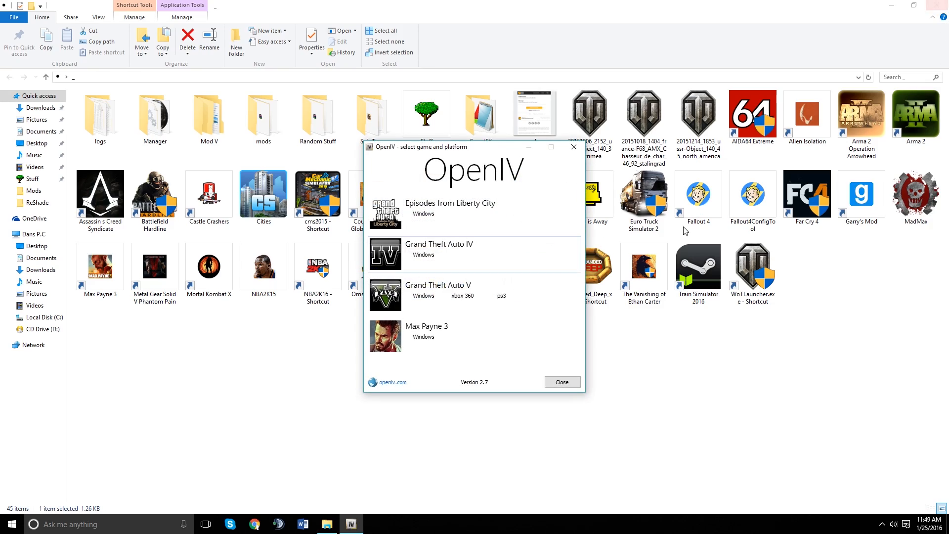
click(423, 291)
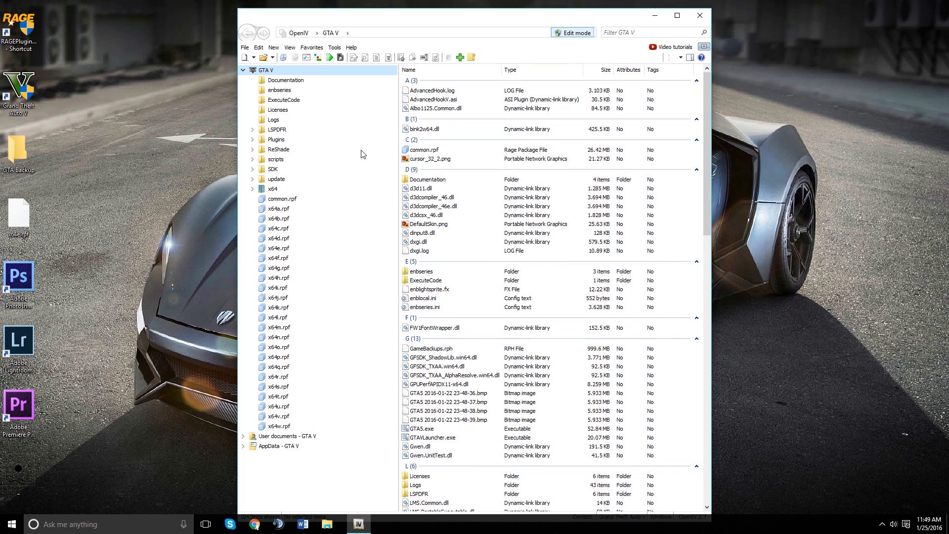
Uninstall the openCamera plugin from the OpenIV ASI Manager
click(334, 46)
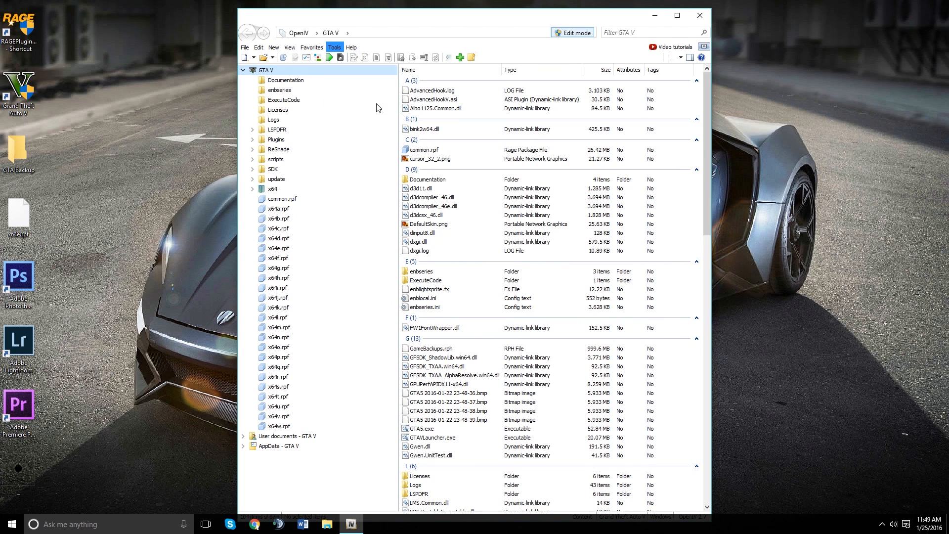
click(334, 46)
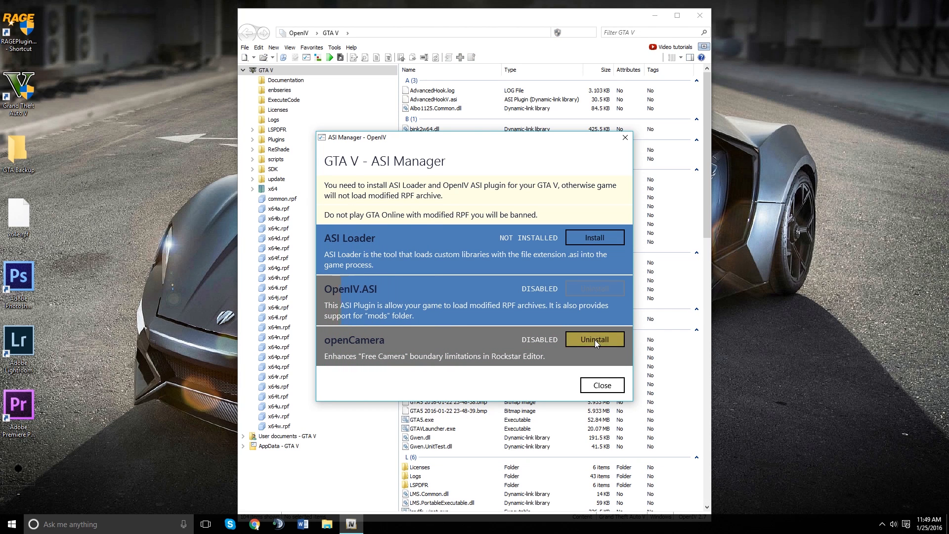
click(602, 385)
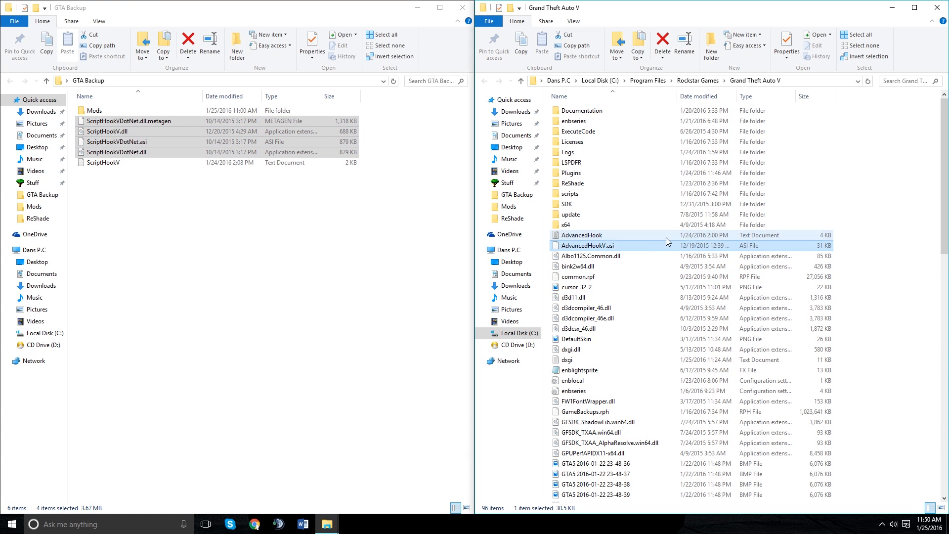
Drag AdvancedHook and AdvancedHookV.asi into GTA Backup and clear the selection
drag(605, 242, 225, 282)
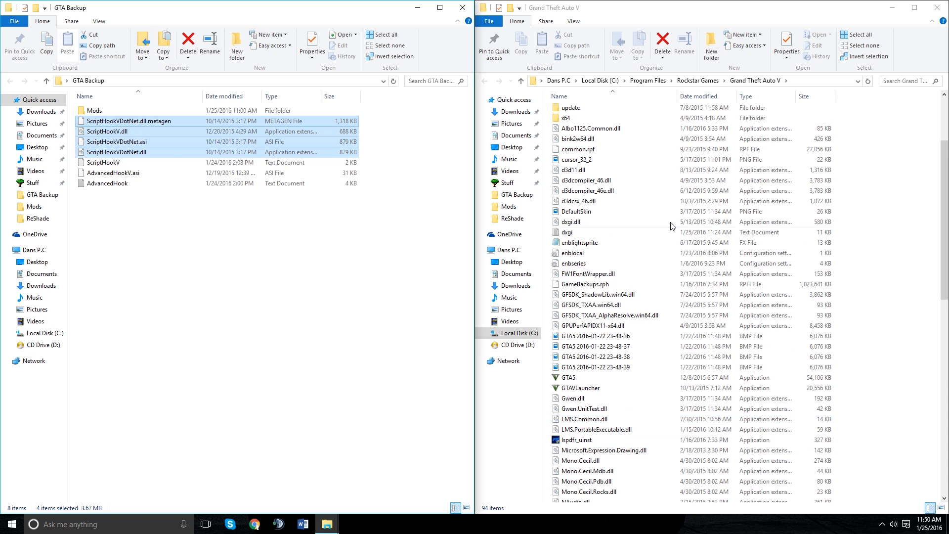
click(589, 221)
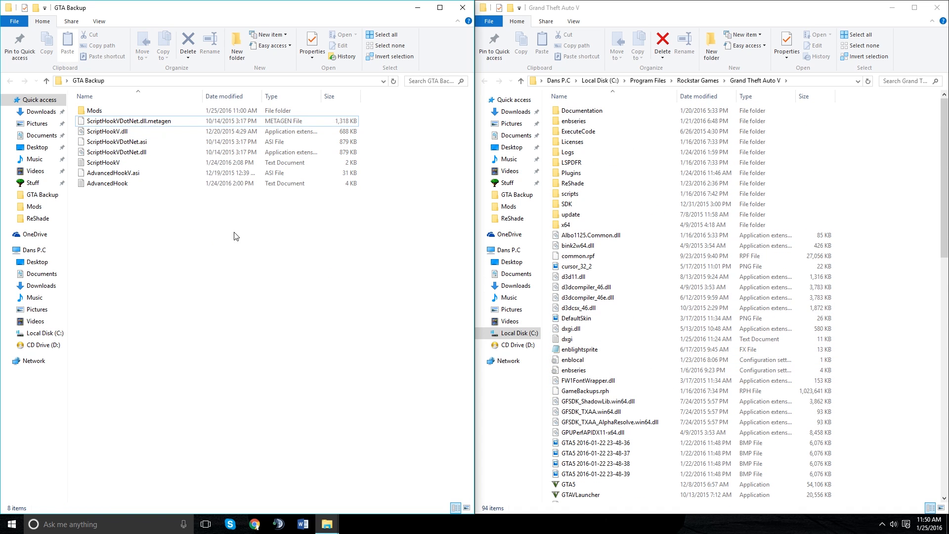
click(590, 235)
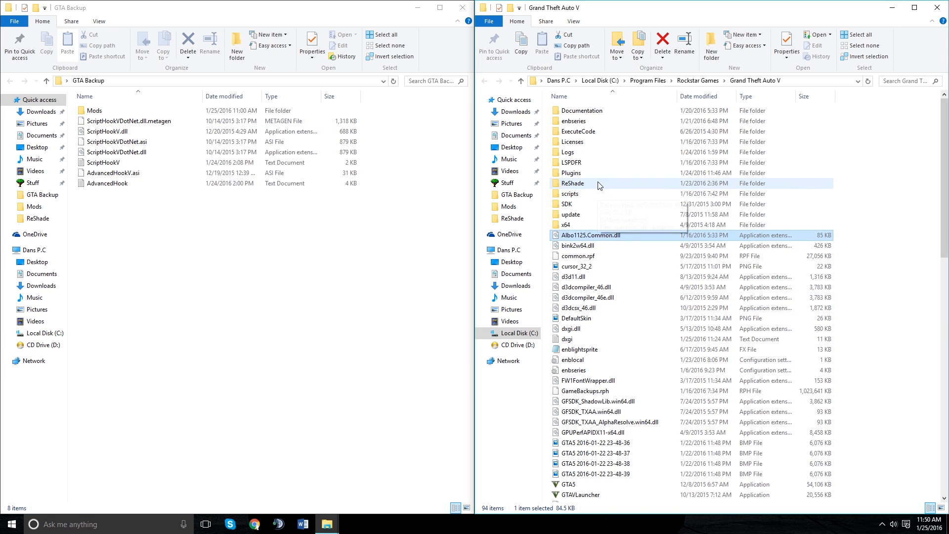
click(569, 194)
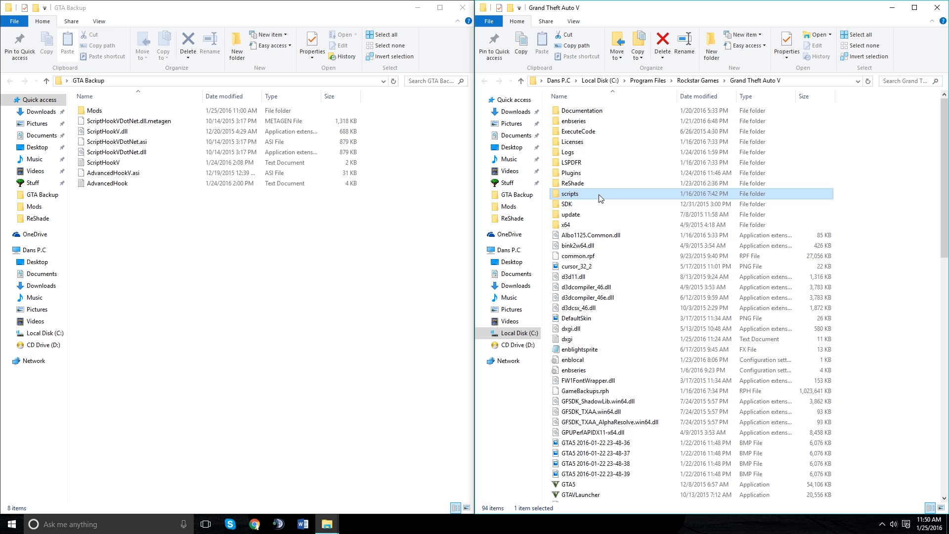
scroll(down, 3)
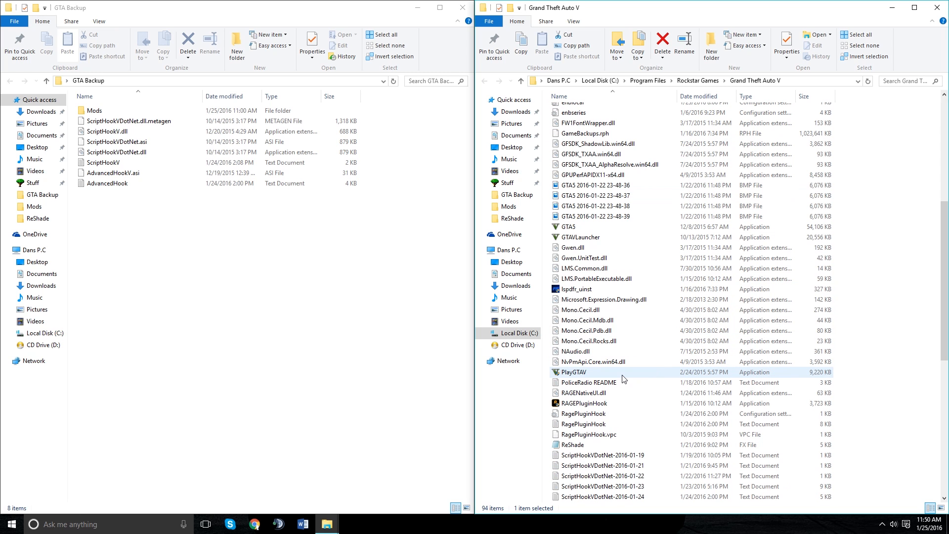
mouse_move(625, 378)
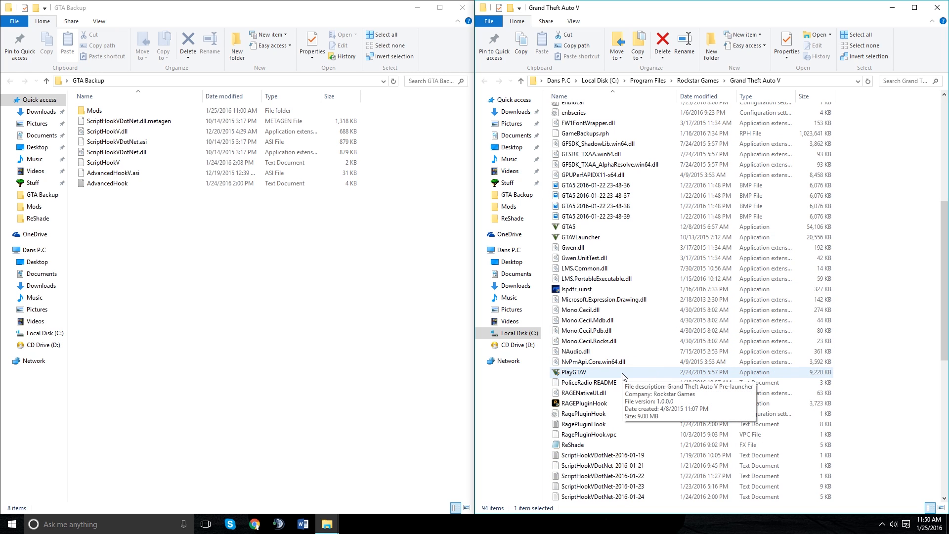
scroll(down, 3)
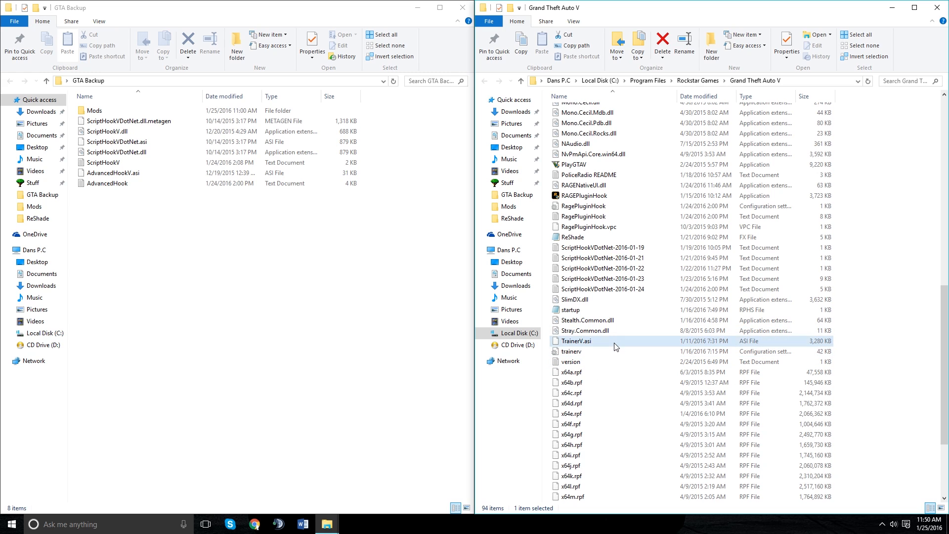
mouse_move(588, 354)
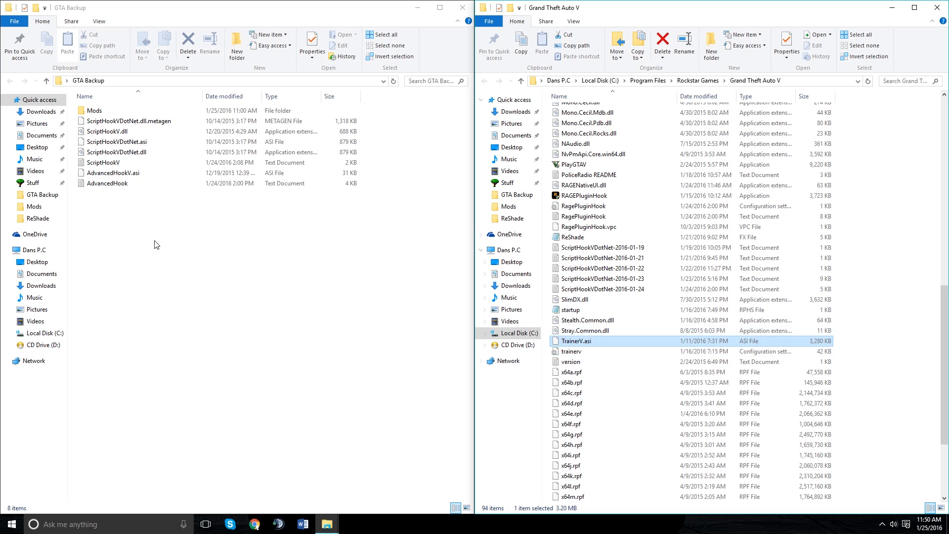
click(108, 130)
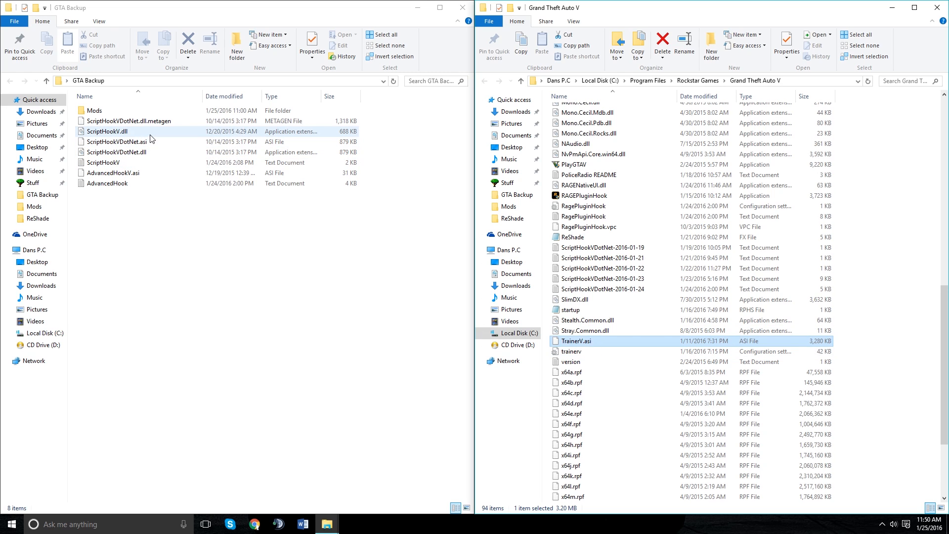
mouse_move(798, 332)
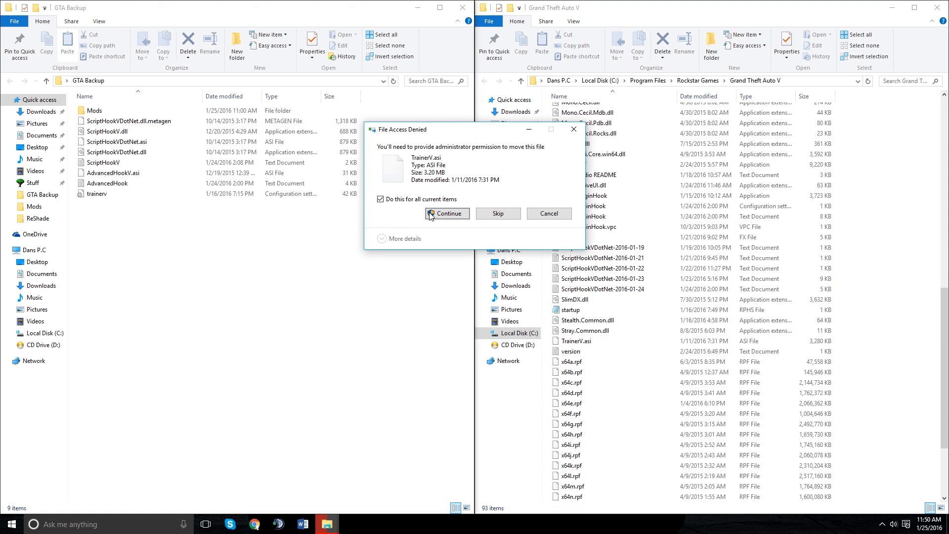
Continue past File Access Denied to move the trainer files, then close the game folder window
click(447, 213)
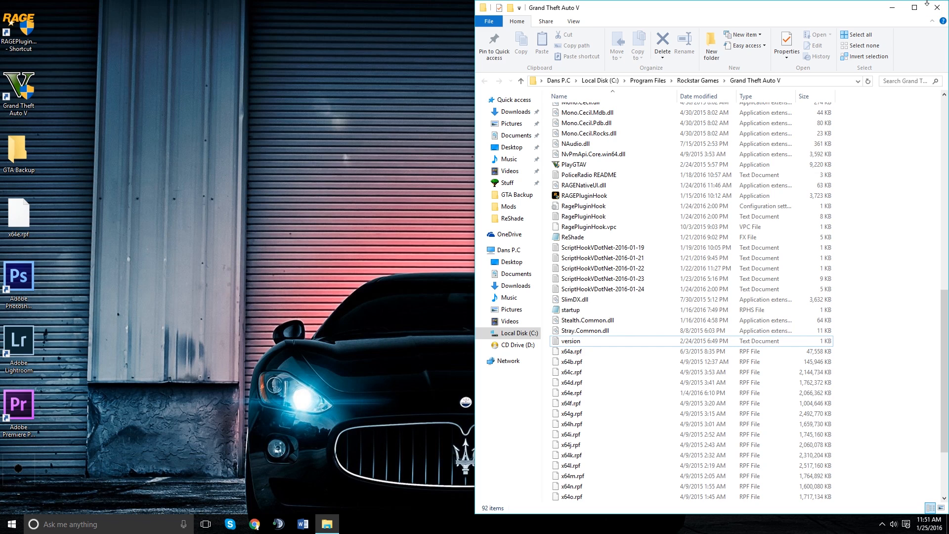
click(914, 5)
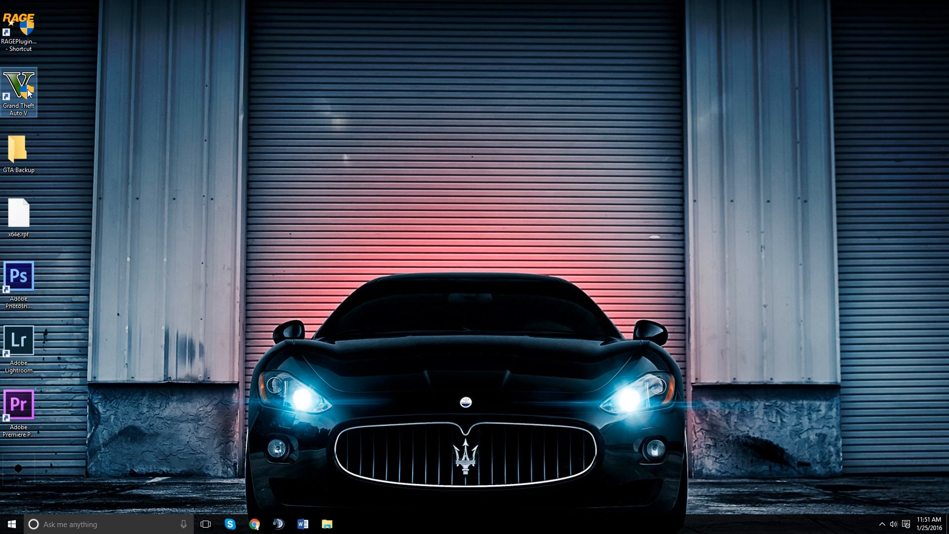
mouse_move(31, 90)
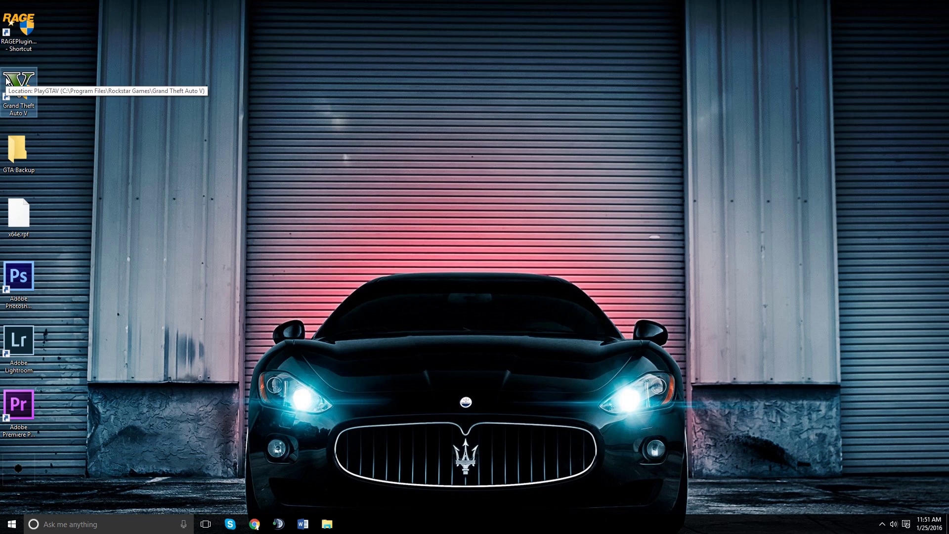
mouse_move(21, 91)
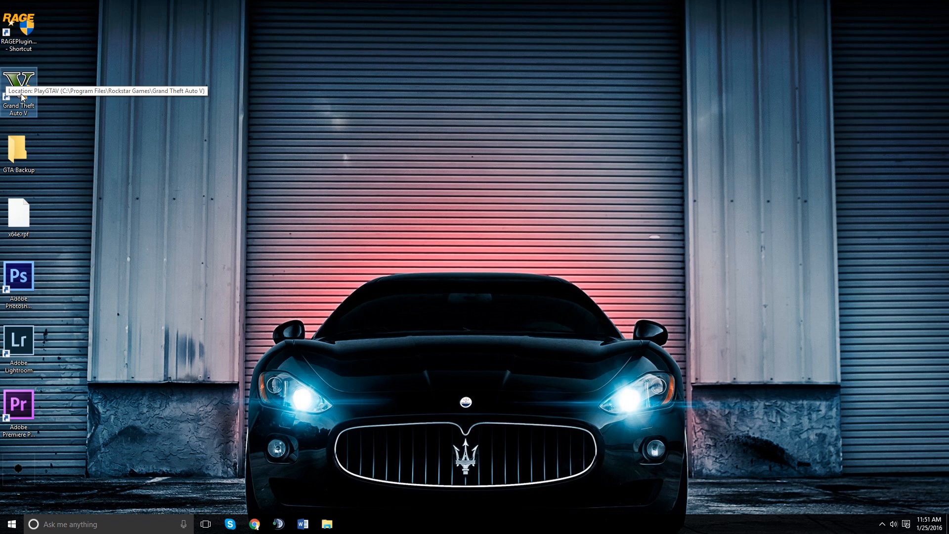
Append -verify to the Grand Theft Auto V shortcut's Target in Properties
right_click(18, 81)
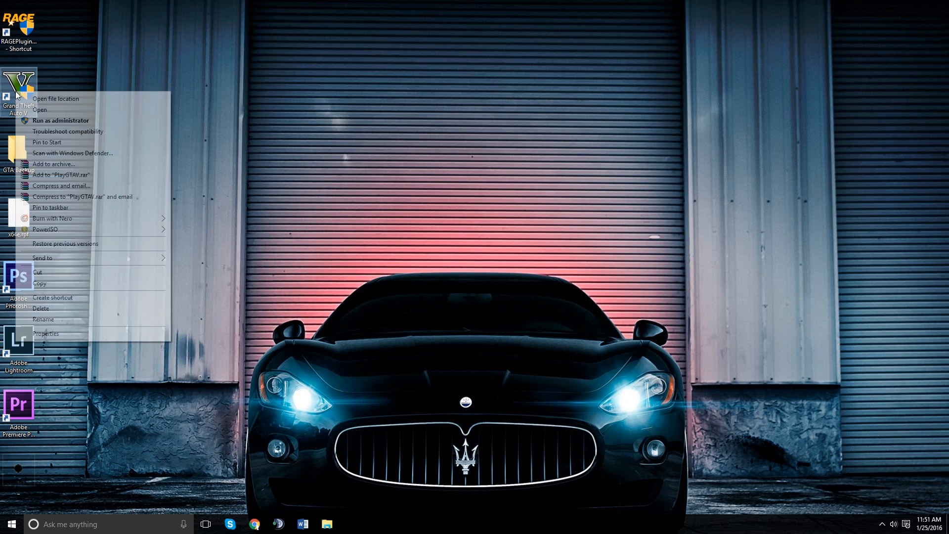
click(46, 334)
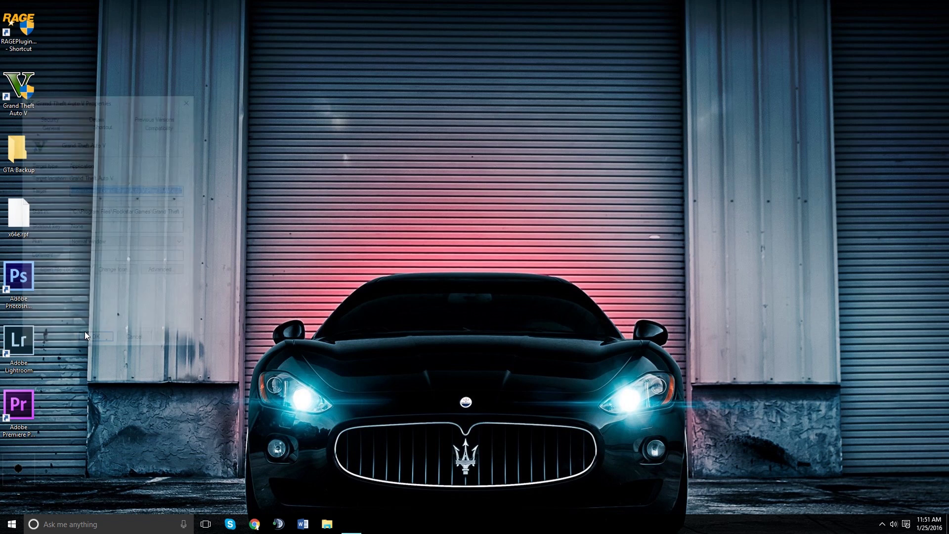
right_click(17, 87)
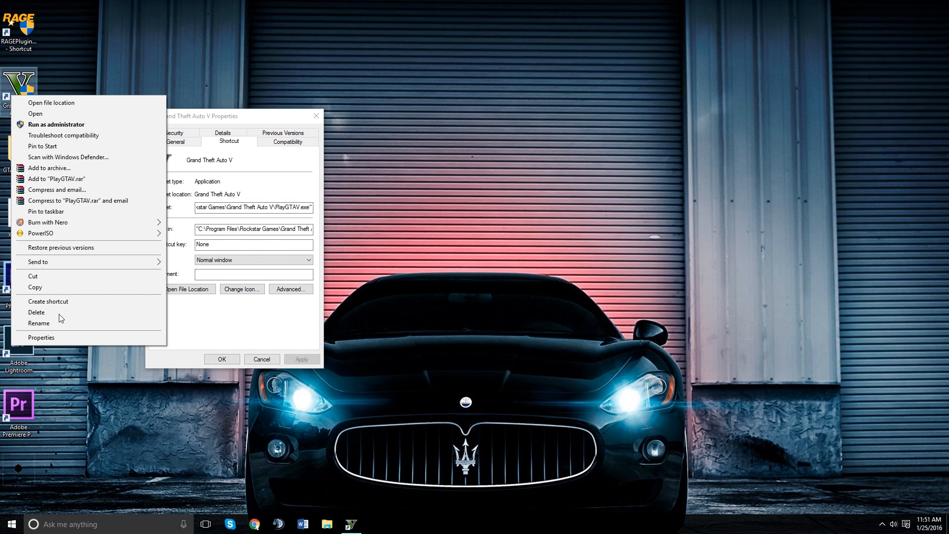
click(252, 207)
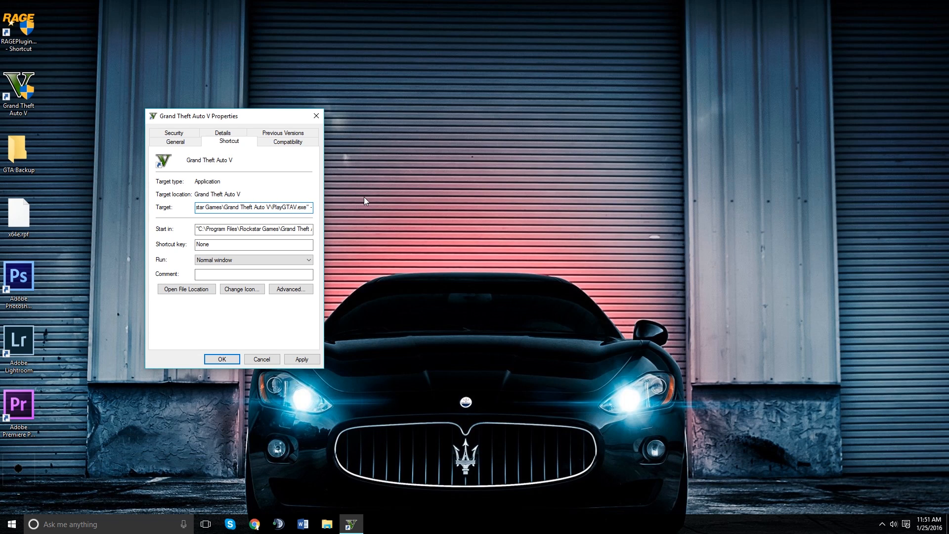
text(-verify)
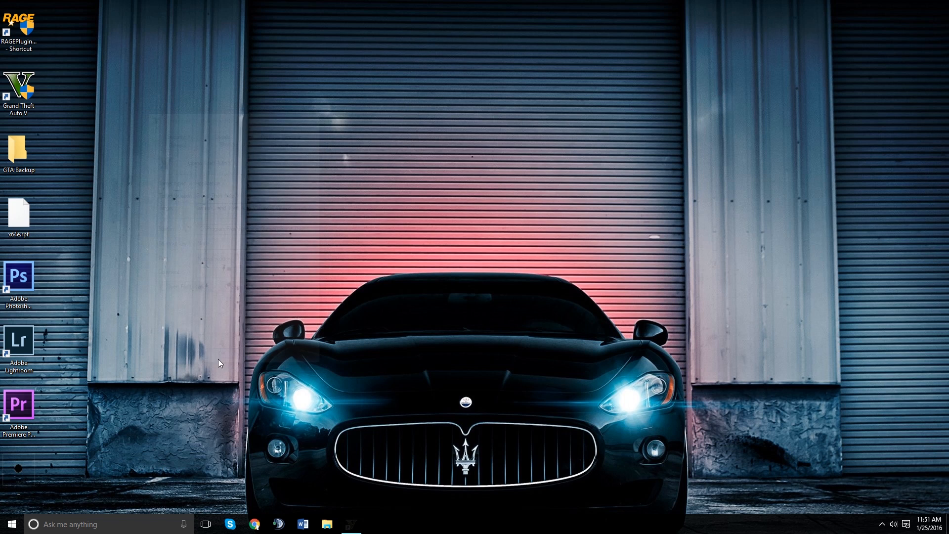
Launch Grand Theft Auto V from the shortcut and allow the pre-launcher through UAC
double_click(16, 87)
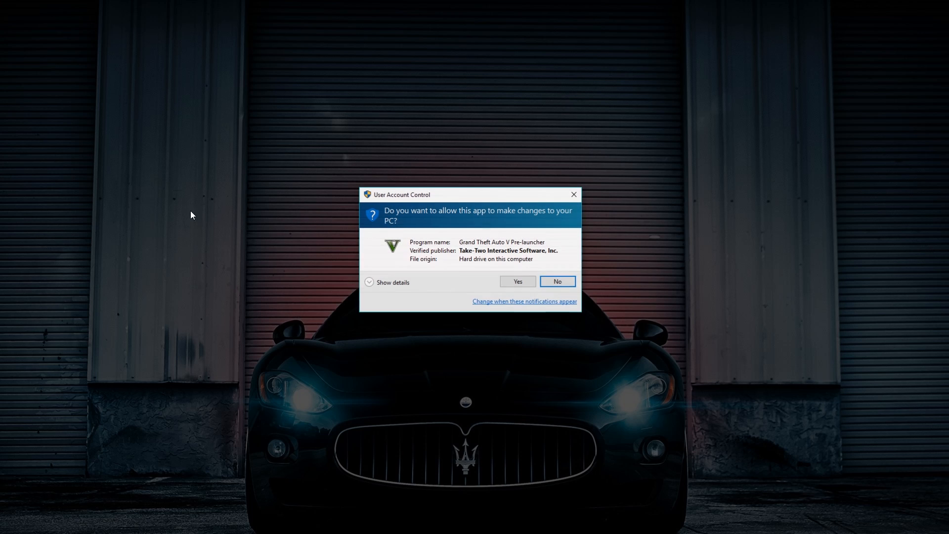
click(518, 280)
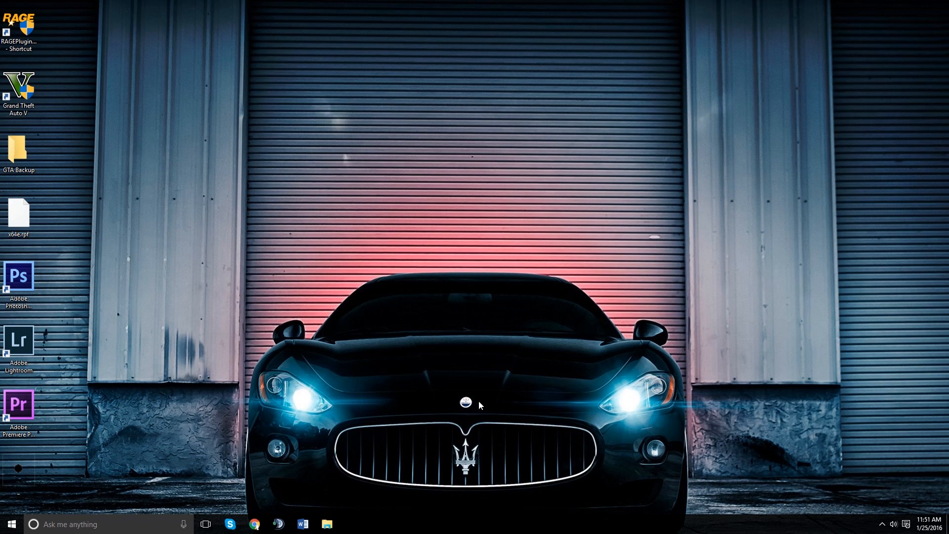
double_click(16, 87)
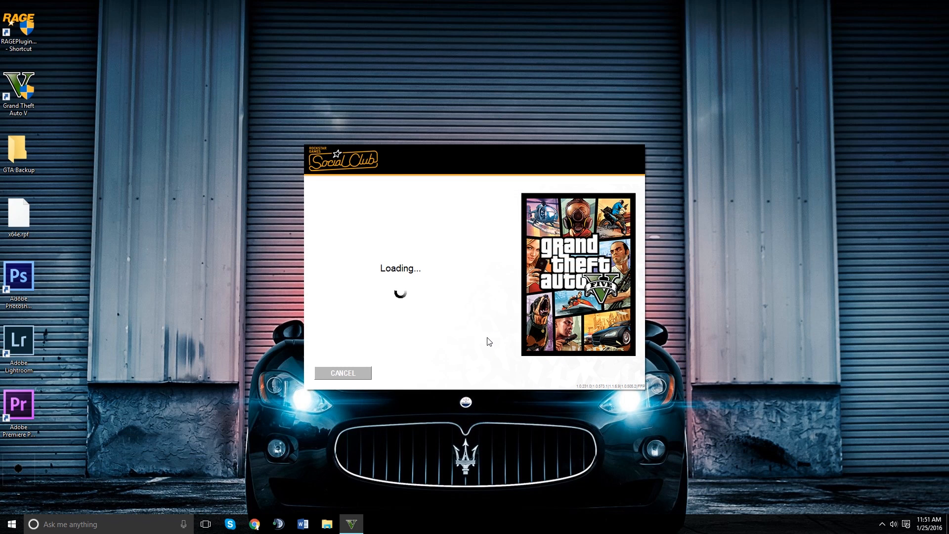
mouse_move(460, 295)
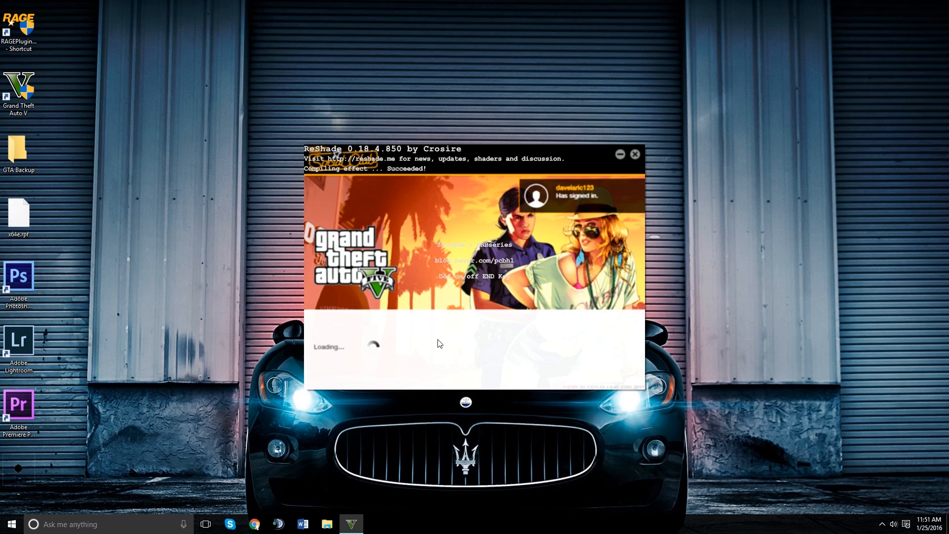
mouse_move(395, 338)
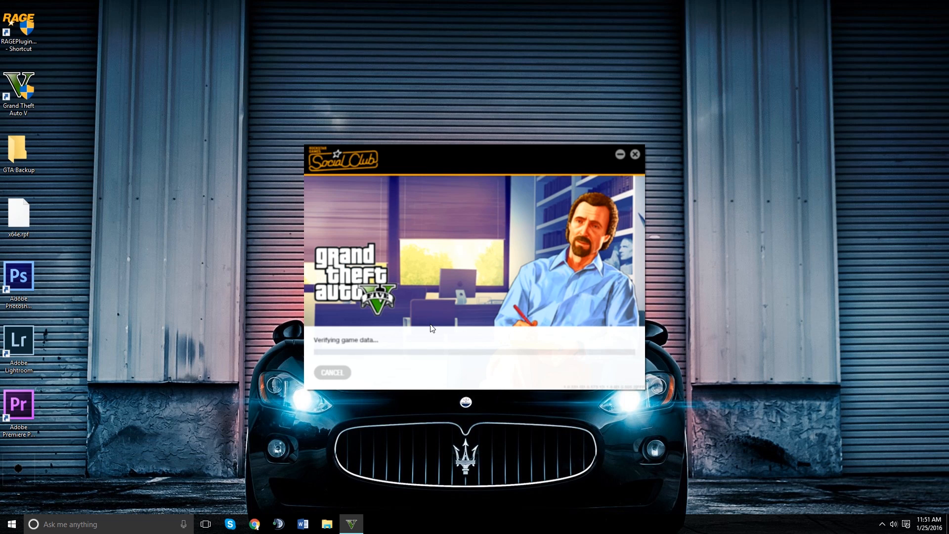
mouse_move(434, 352)
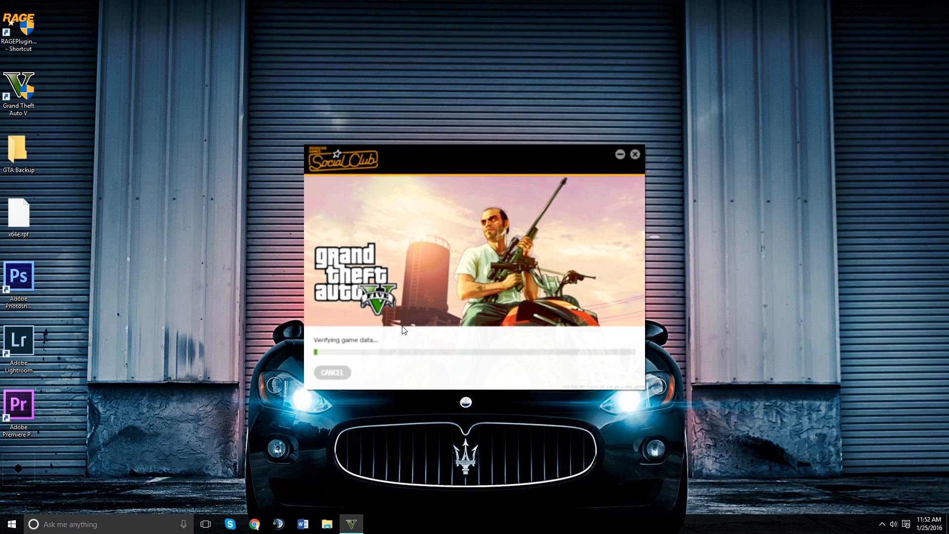
mouse_move(393, 369)
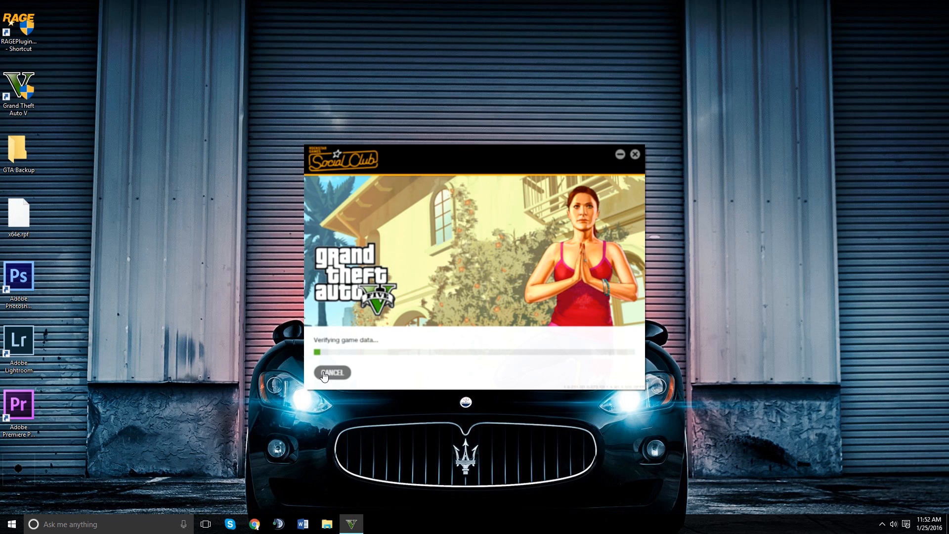
mouse_move(347, 376)
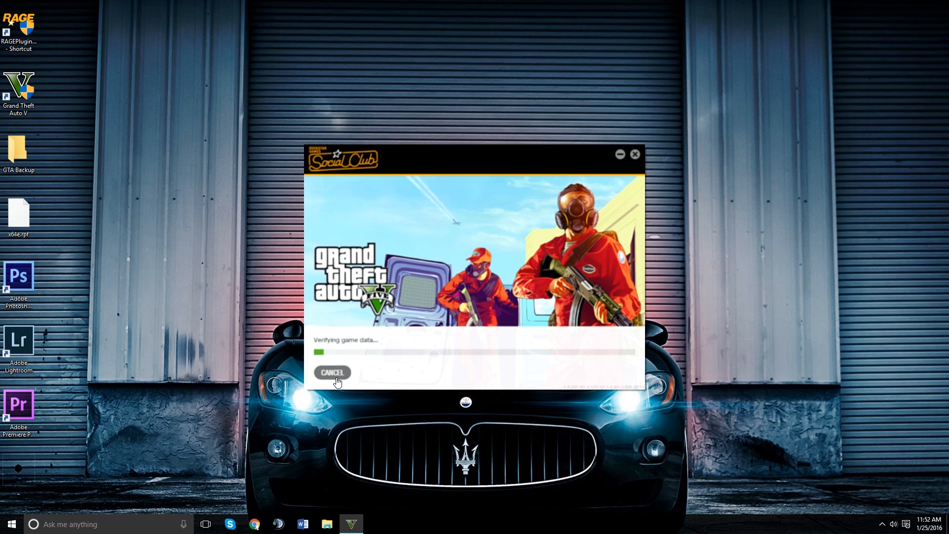
mouse_move(334, 376)
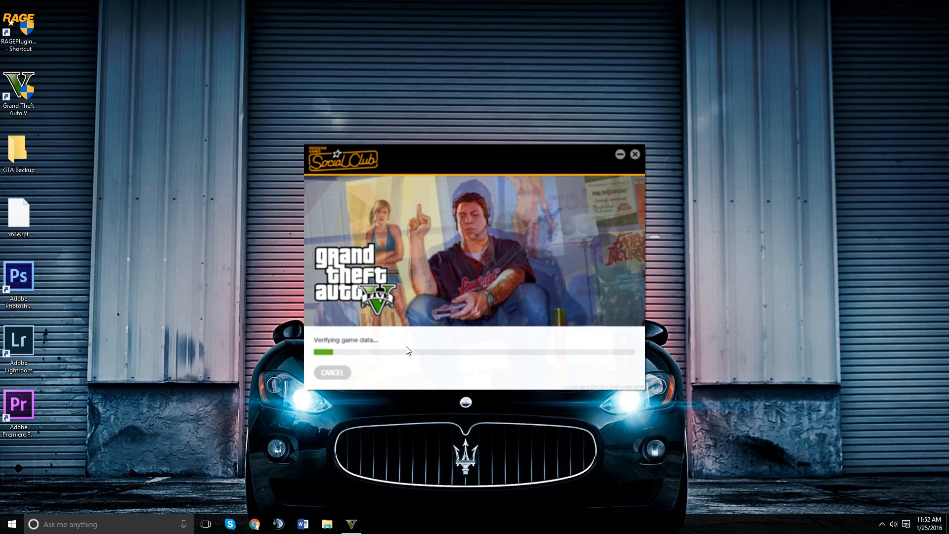
mouse_move(360, 364)
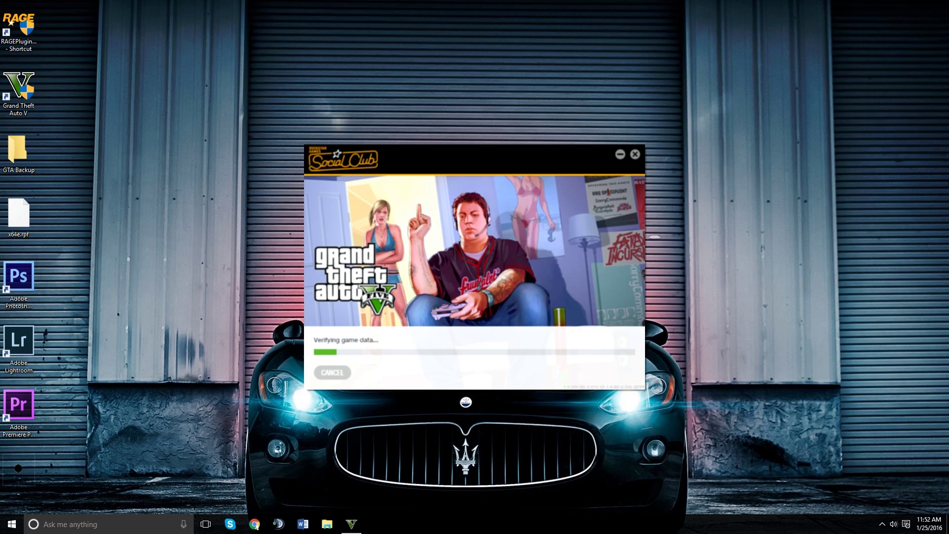
mouse_move(352, 414)
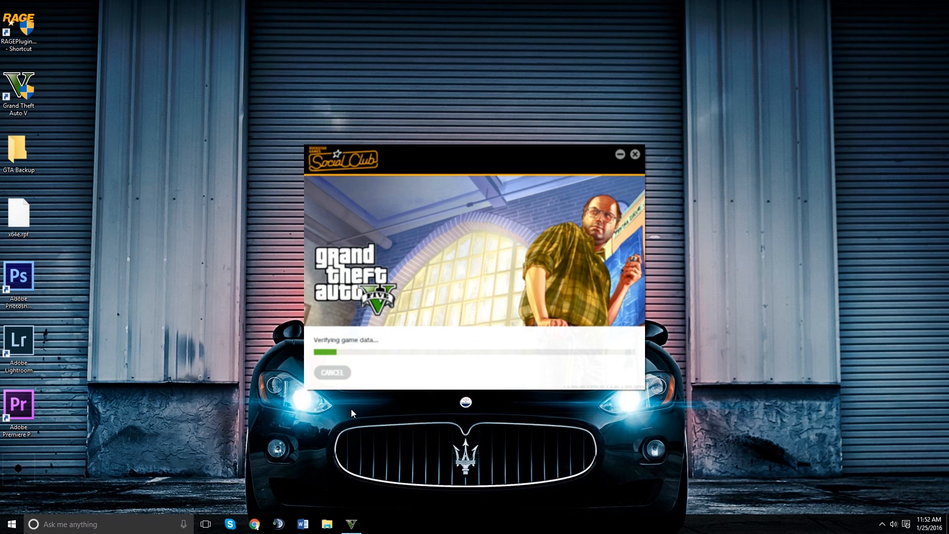